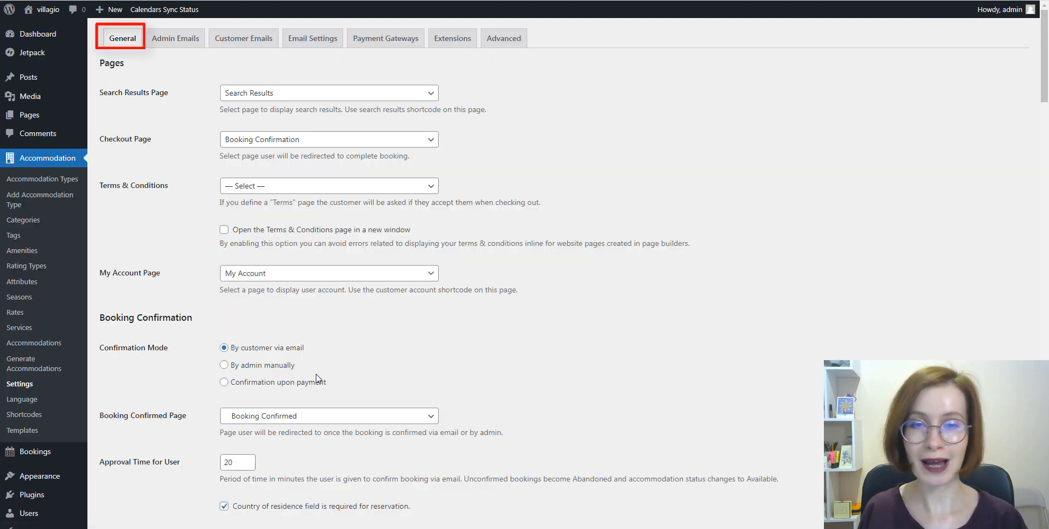
# In Display Options, tick per-night prices, truncated prices and currency sign for the availability calendar.
pyautogui.scroll(-3)
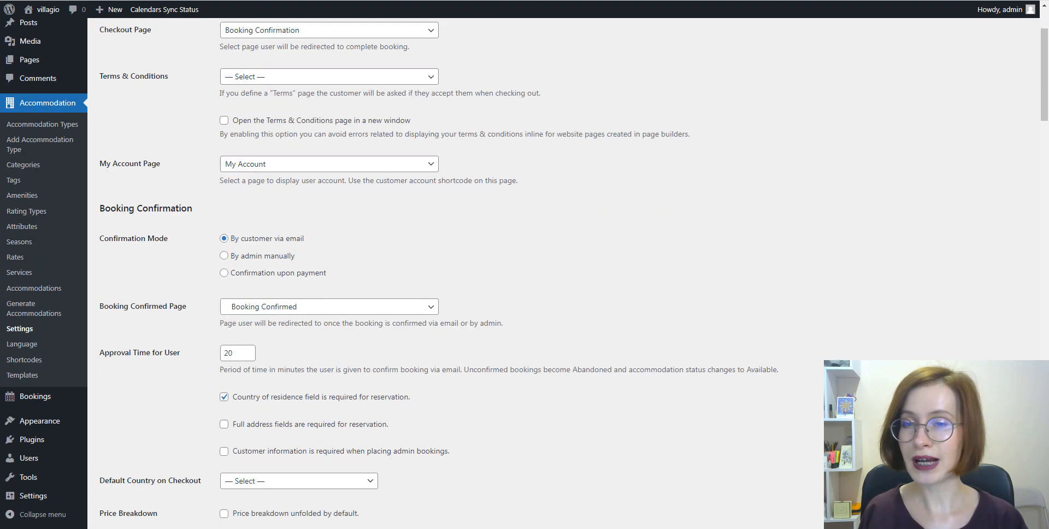
pyautogui.scroll(-3)
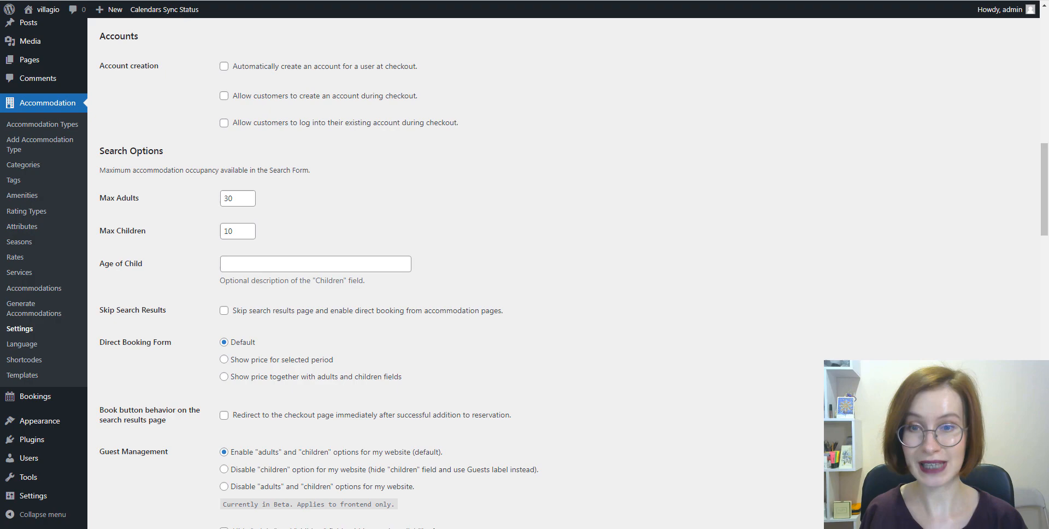
pyautogui.scroll(-3)
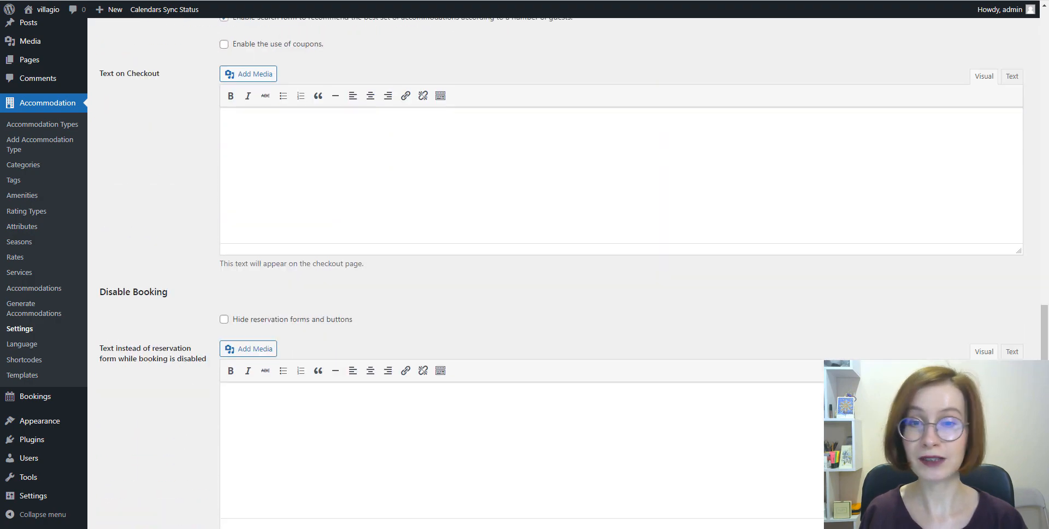
pyautogui.scroll(-3)
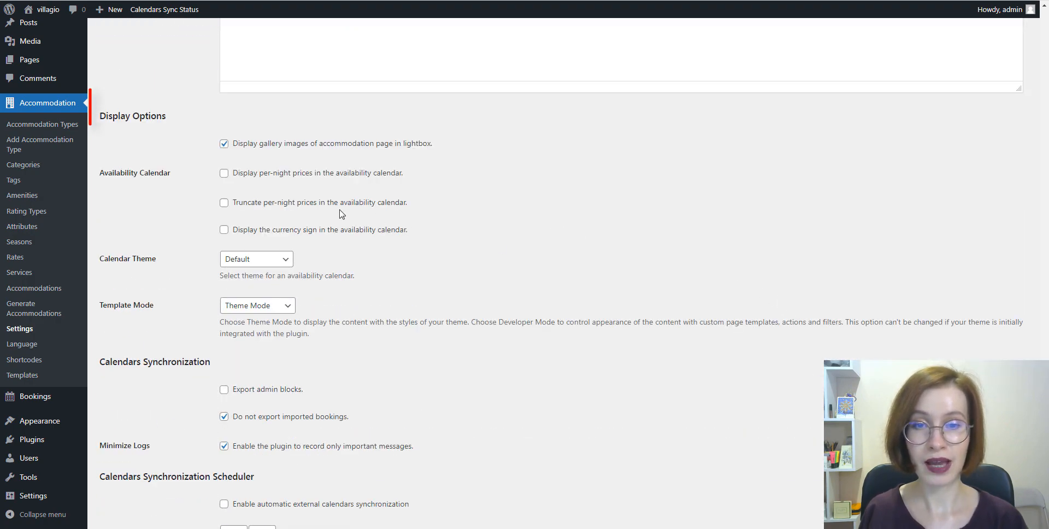
pyautogui.click(224, 173)
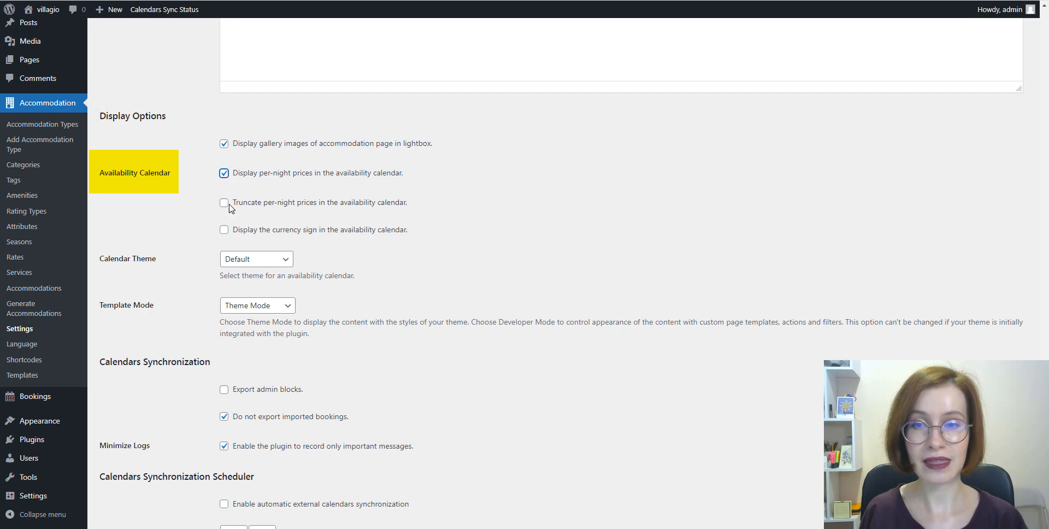
pyautogui.click(224, 202)
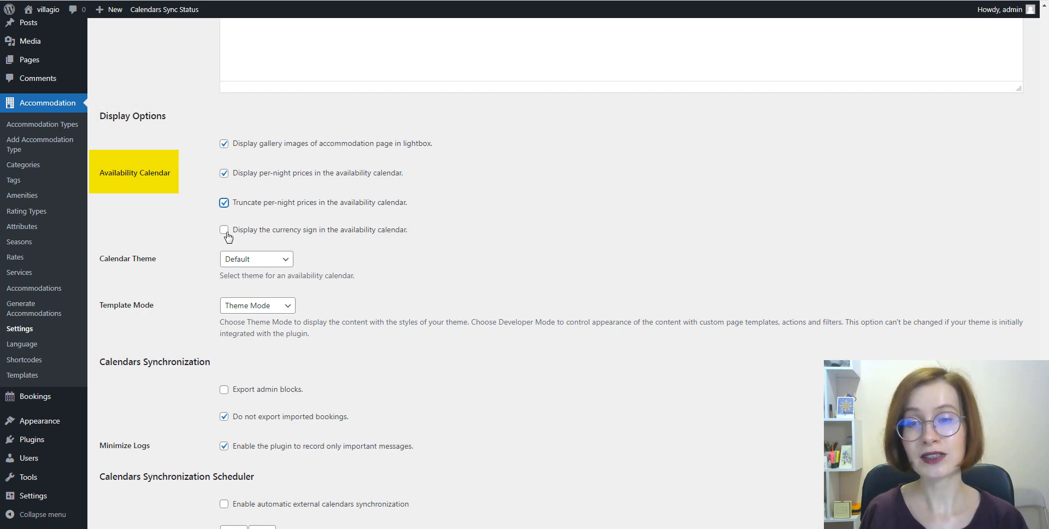
pyautogui.click(224, 229)
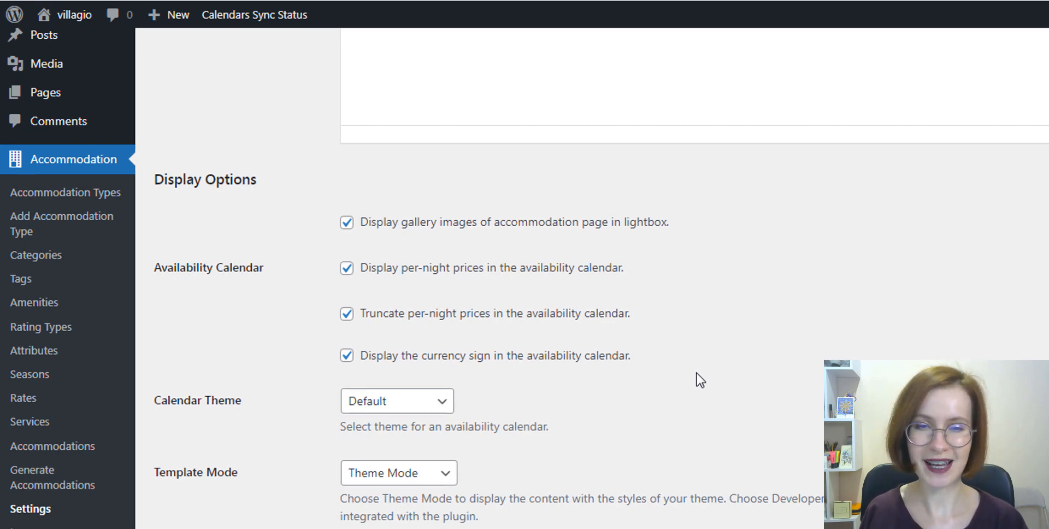
# Save the booking settings.
pyautogui.scroll(-3)
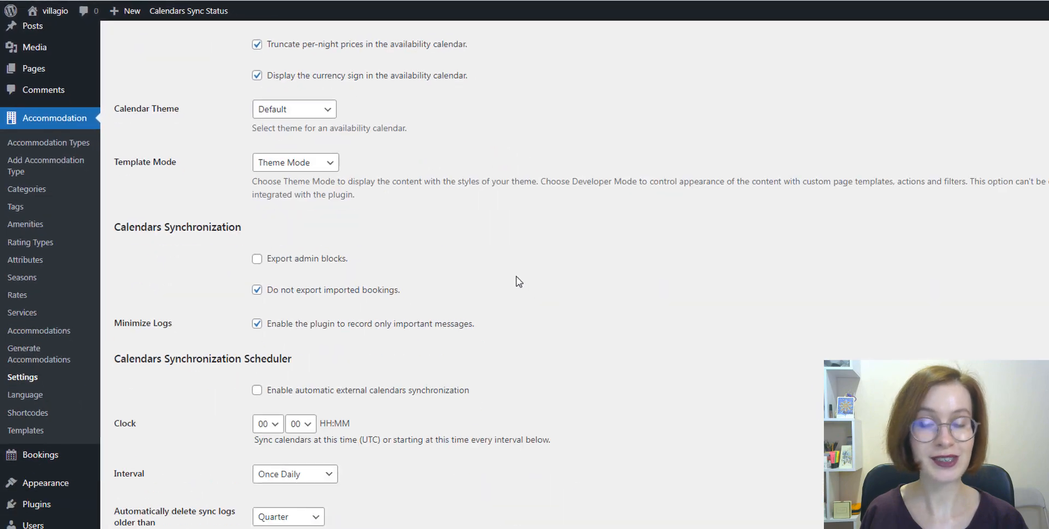
pyautogui.scroll(-3)
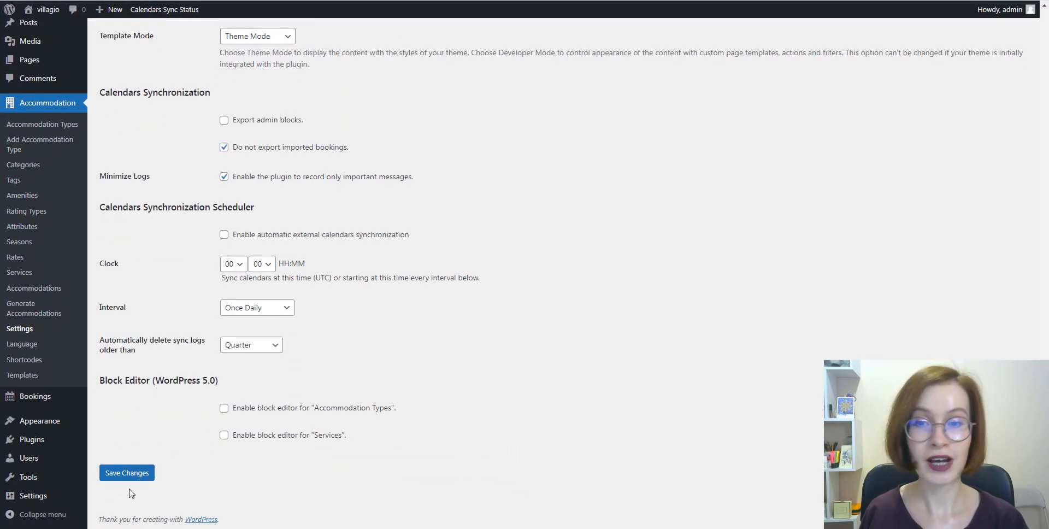
pyautogui.click(127, 472)
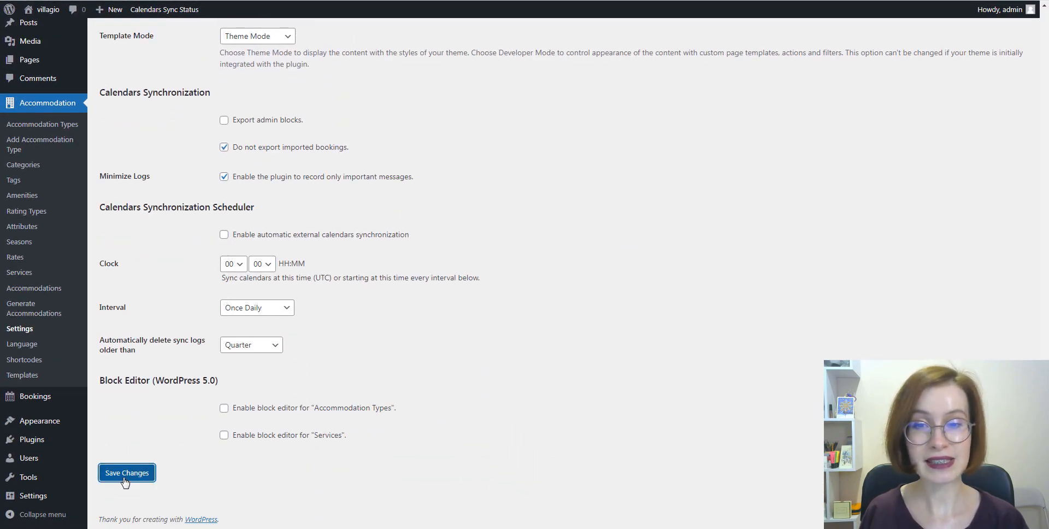
pyautogui.click(127, 472)
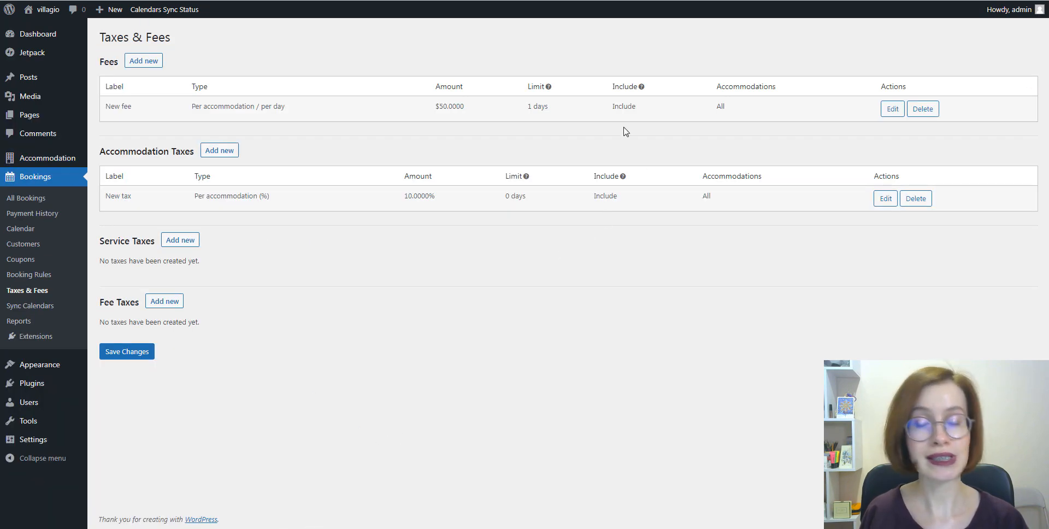
pyautogui.moveTo(638, 137)
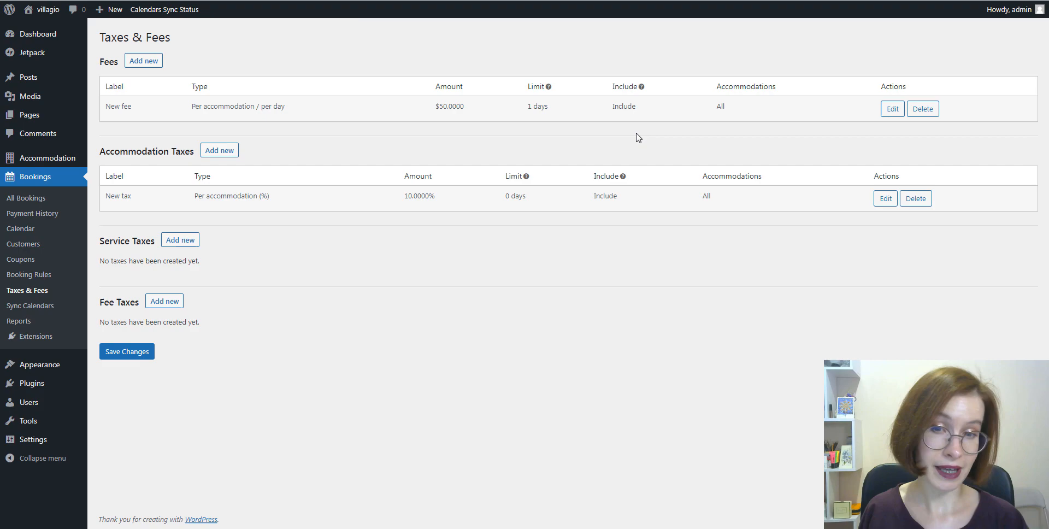
pyautogui.moveTo(685, 89)
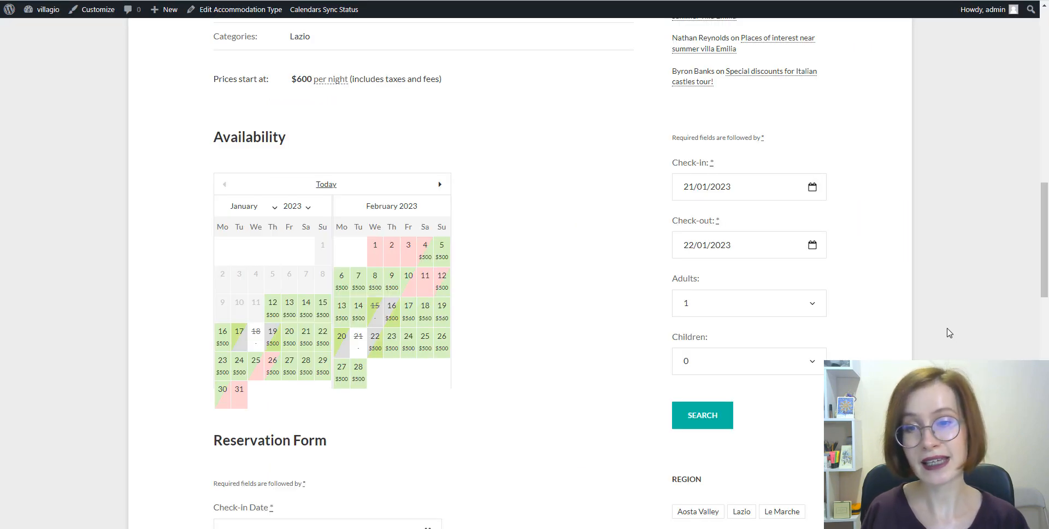
# Advance the front-end availability calendar month by month to June and July 2023.
pyautogui.click(440, 184)
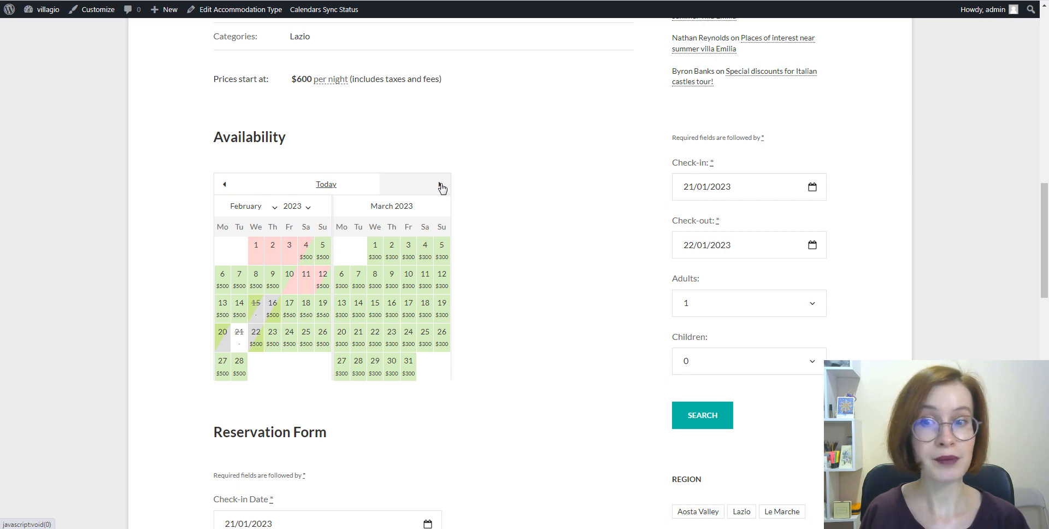
pyautogui.click(442, 186)
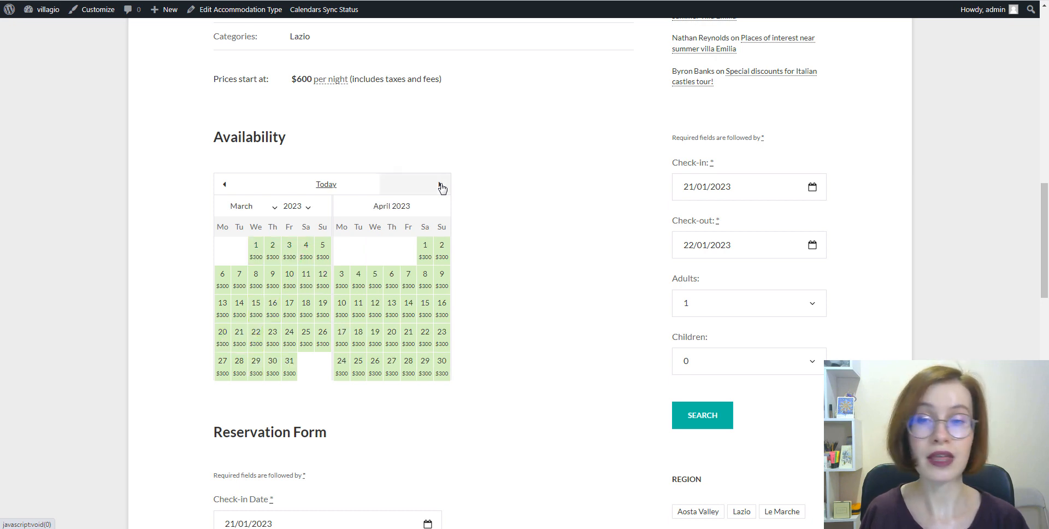
pyautogui.click(442, 187)
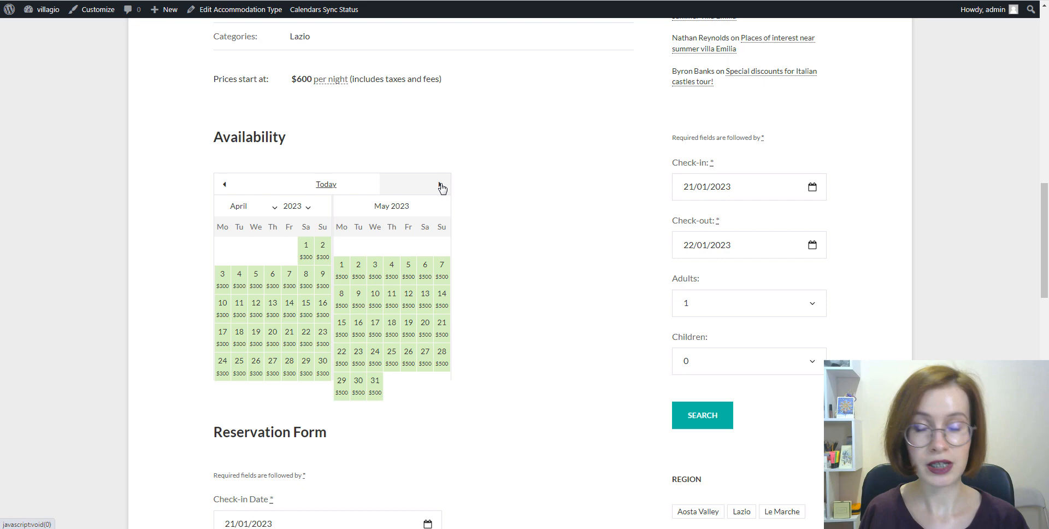
pyautogui.click(443, 187)
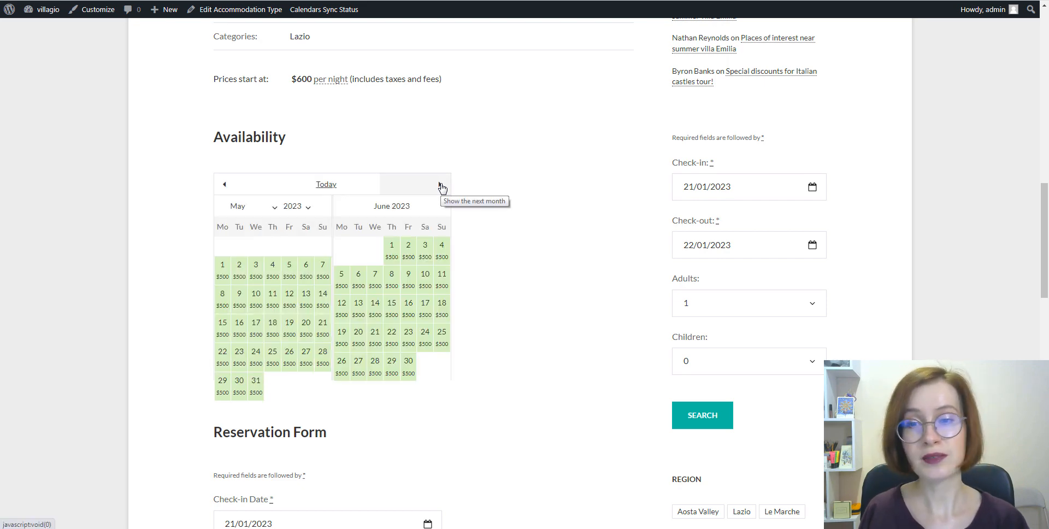
pyautogui.click(442, 187)
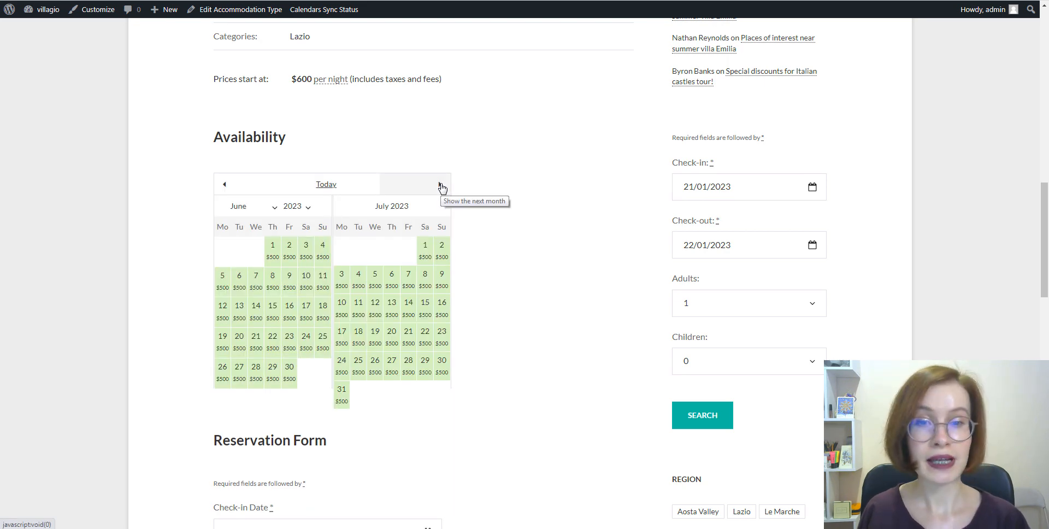
pyautogui.moveTo(343, 192)
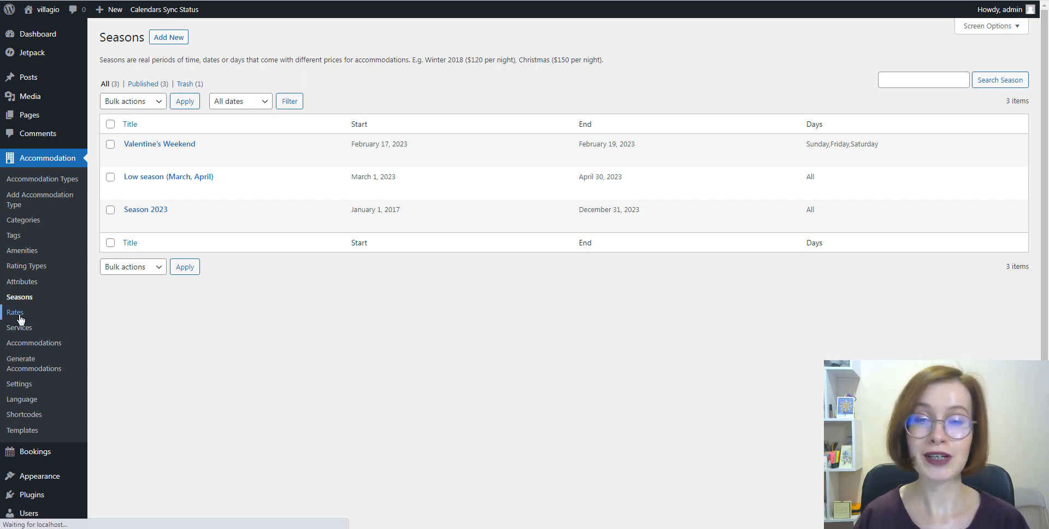
# Edit the Standard rate for Beachfront Villa Casa Aurora and add a '2 and more' nights Valentine's Weekend price.
pyautogui.click(15, 312)
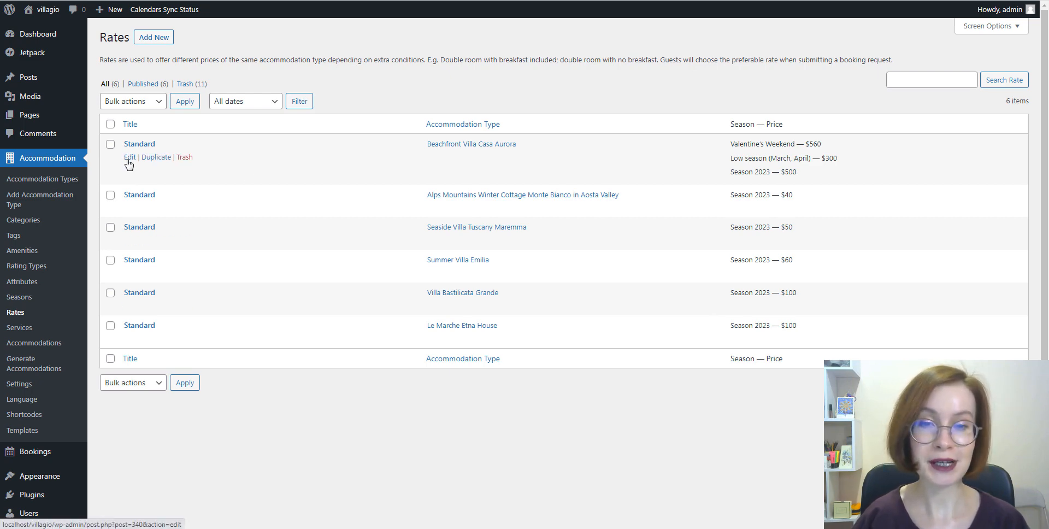
pyautogui.click(129, 158)
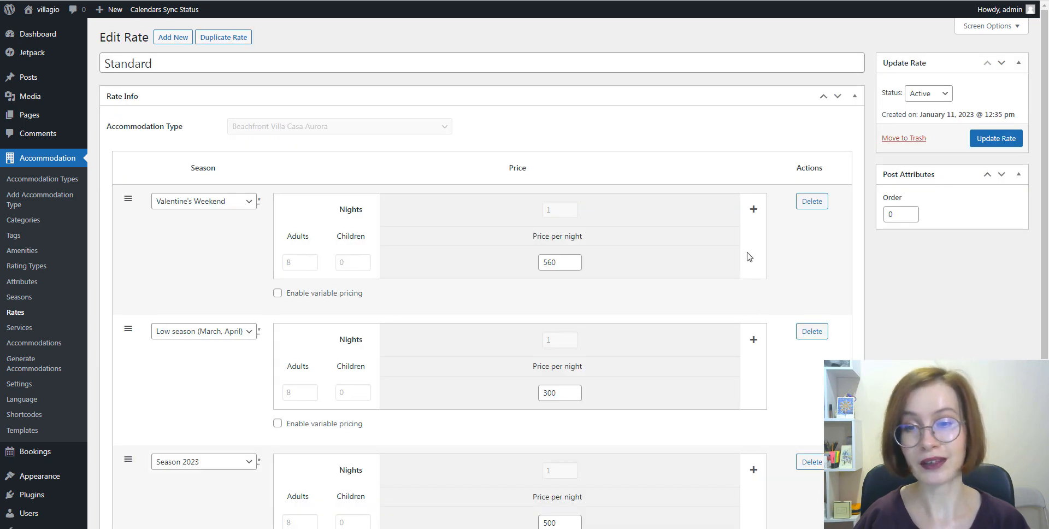
pyautogui.moveTo(804, 268)
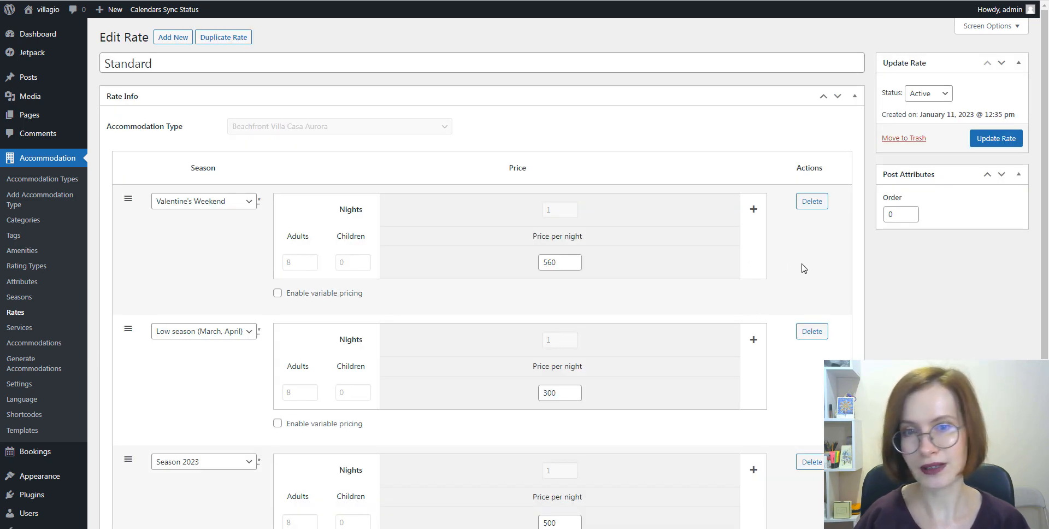
pyautogui.click(753, 208)
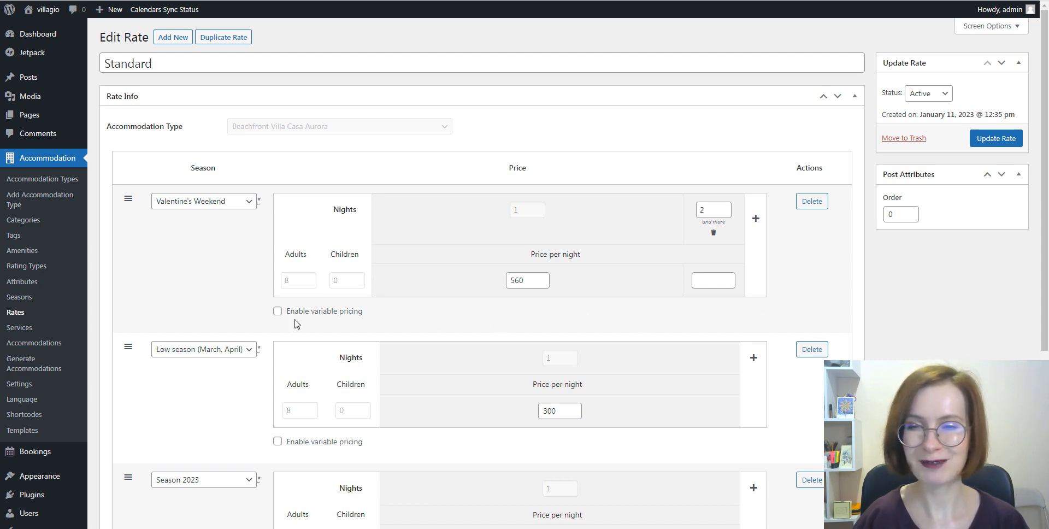
pyautogui.click(277, 311)
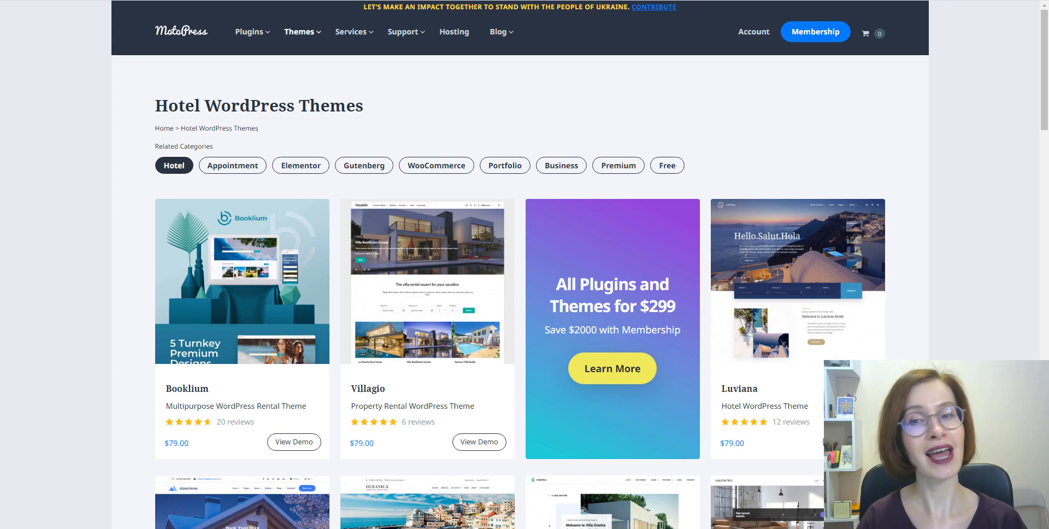
# Scroll through the MotoPress Hotel WordPress Themes catalogue.
pyautogui.scroll(-3)
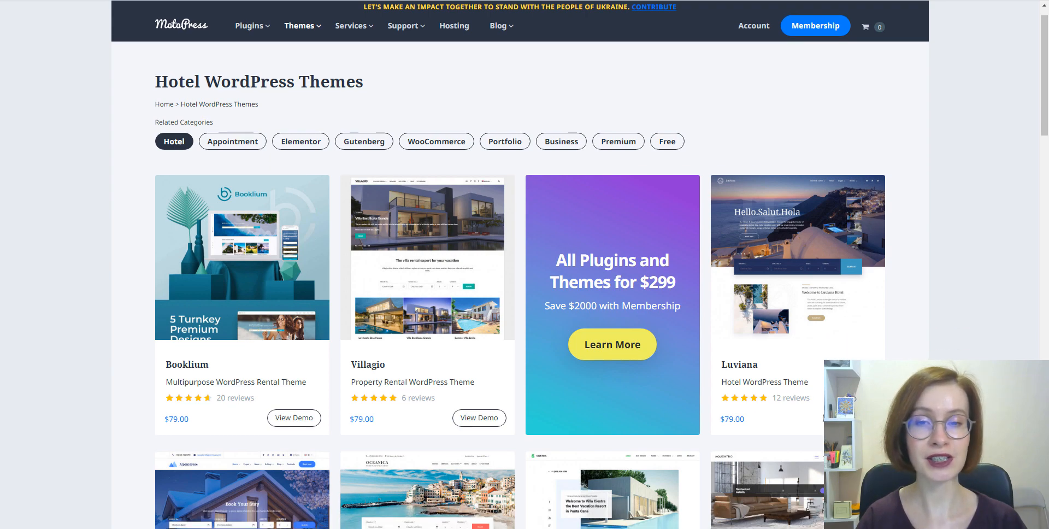
pyautogui.scroll(-3)
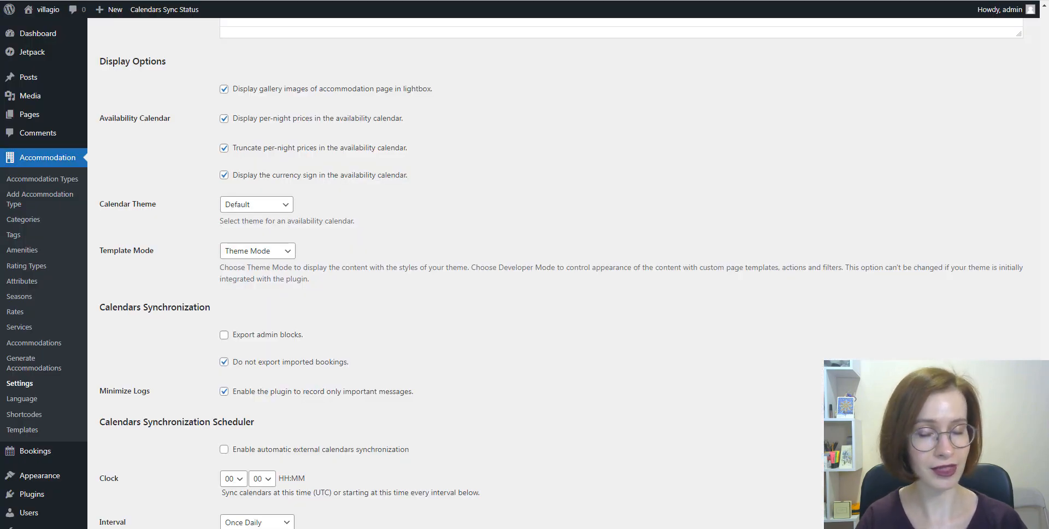
pyautogui.moveTo(399, 178)
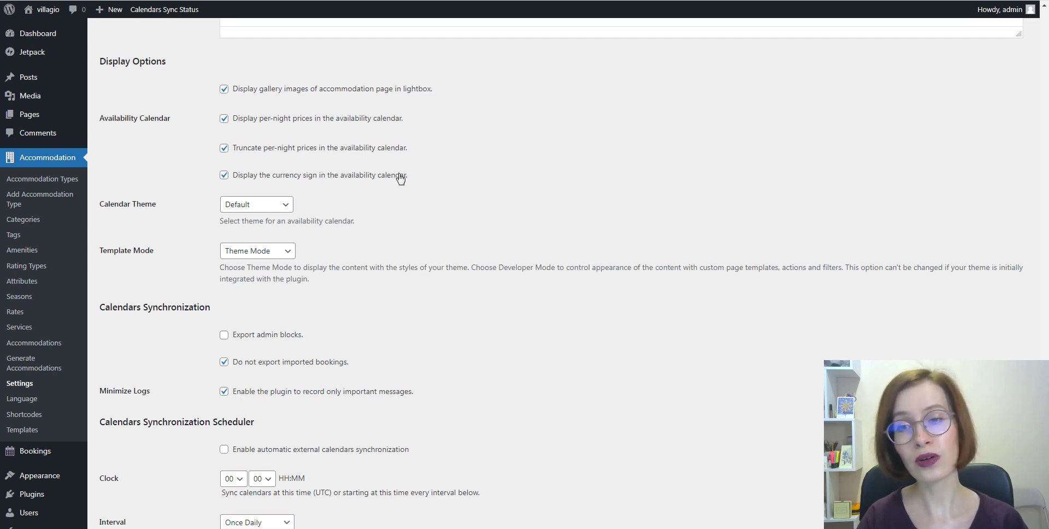
# Tick the currency sign option for the availability calendar.
pyautogui.click(256, 205)
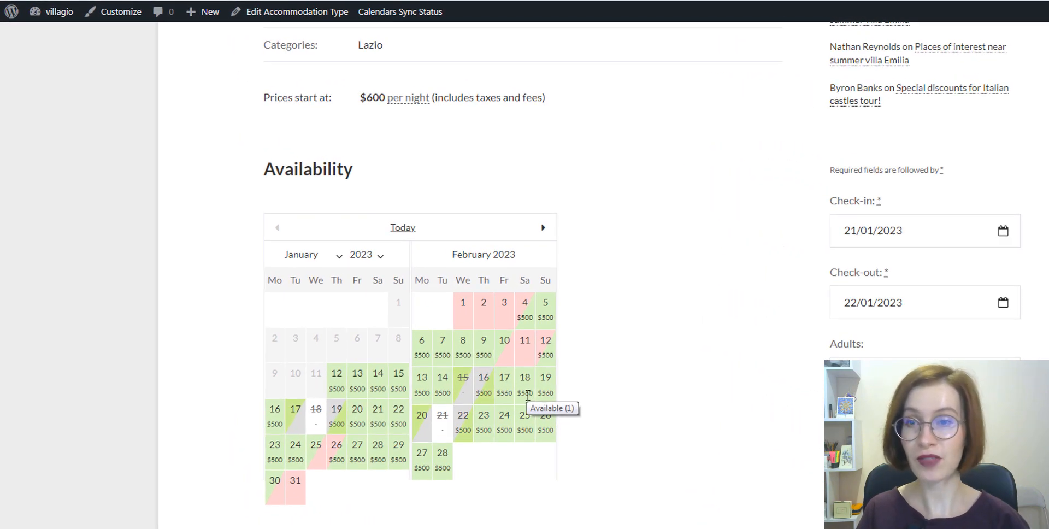
pyautogui.moveTo(506, 418)
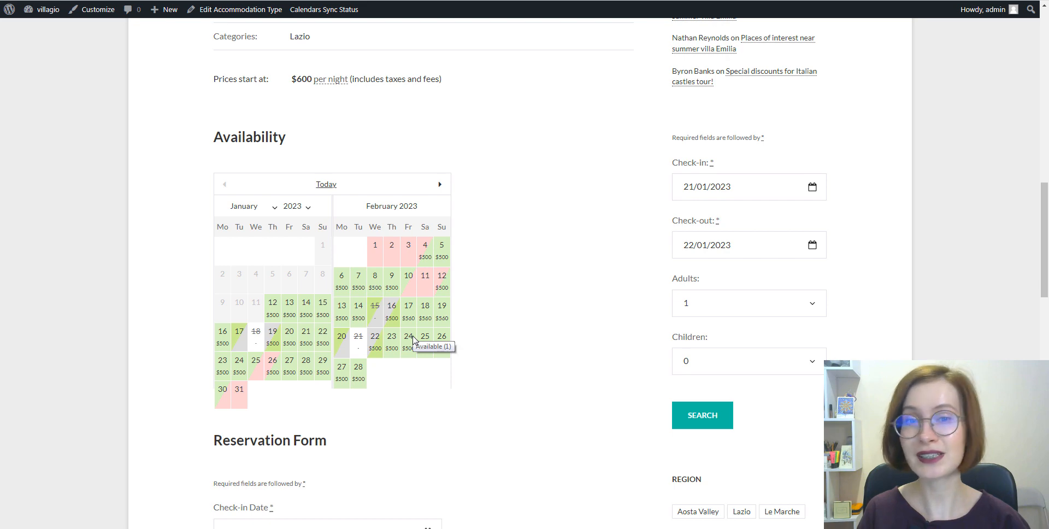
pyautogui.moveTo(263, 377)
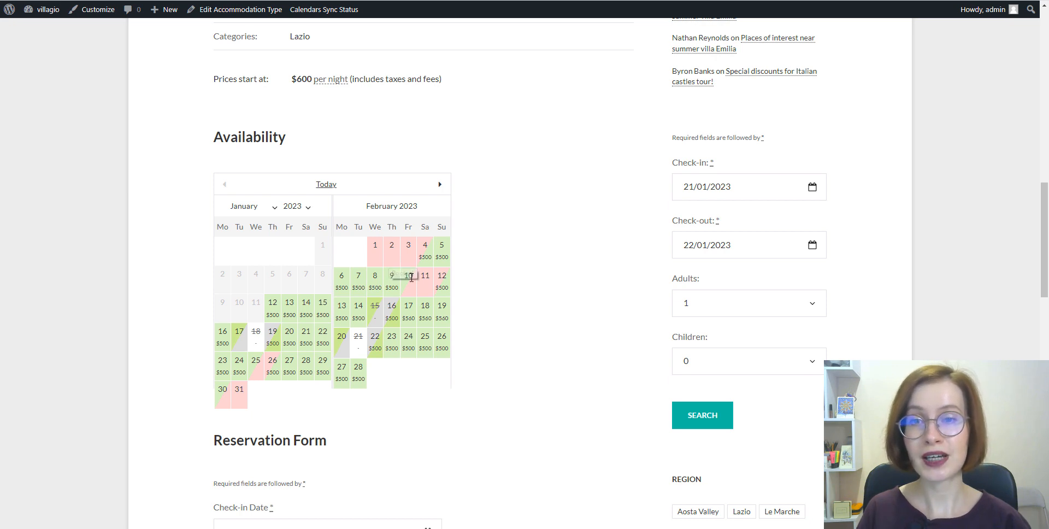
pyautogui.moveTo(423, 292)
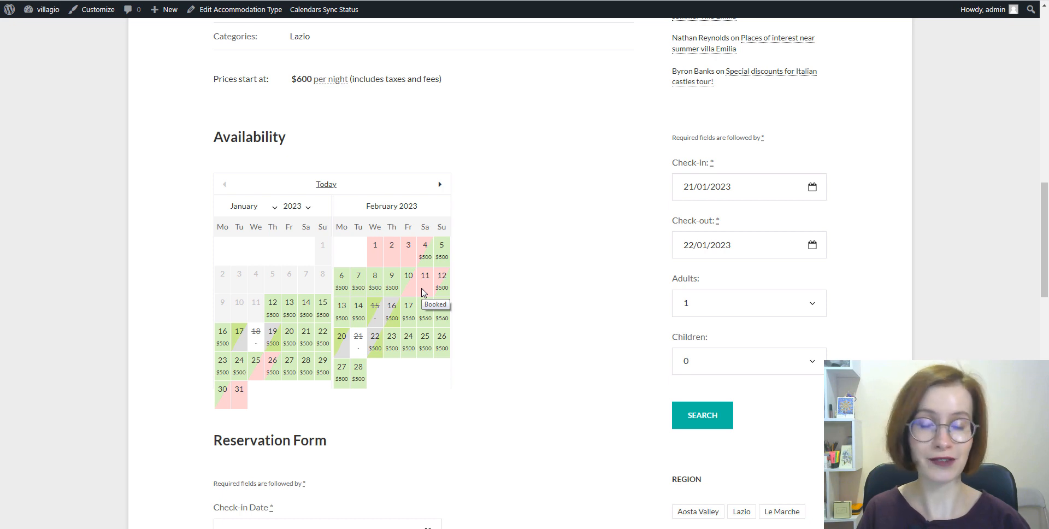
pyautogui.moveTo(429, 293)
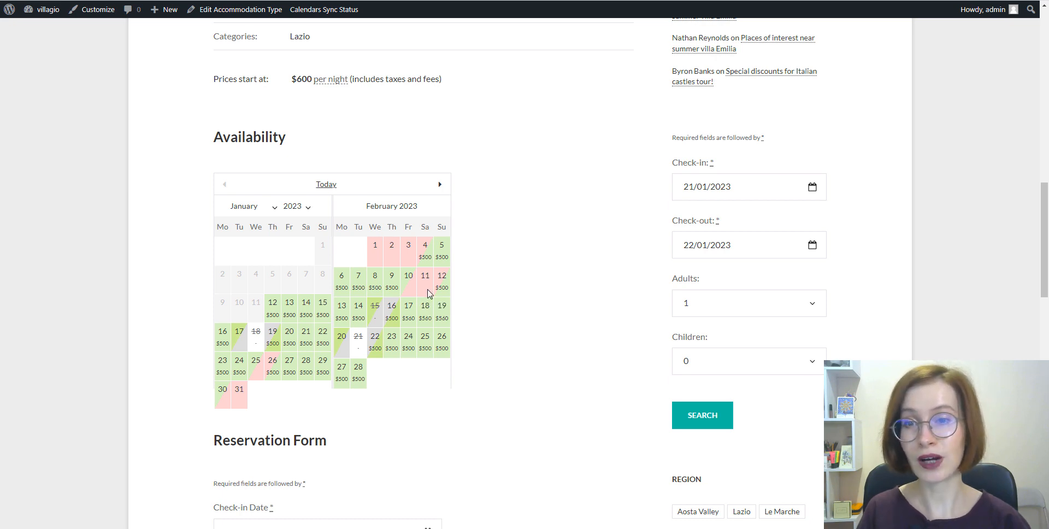
pyautogui.moveTo(425, 293)
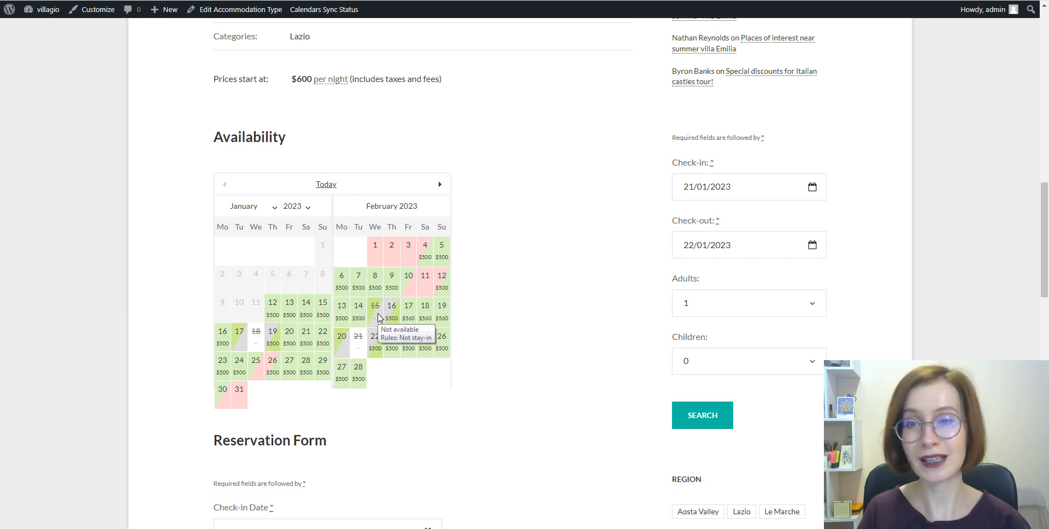
# Go to Bookings > All Bookings in the dashboard.
pyautogui.click(27, 452)
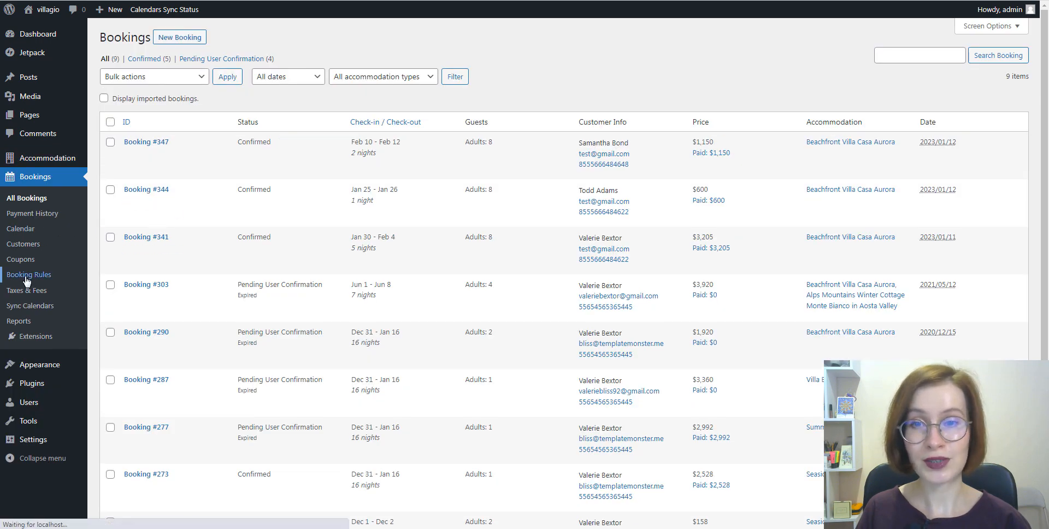
# Open Bookings > Booking Rules to review the Beachfront Villa Casa Aurora block rules.
pyautogui.click(28, 274)
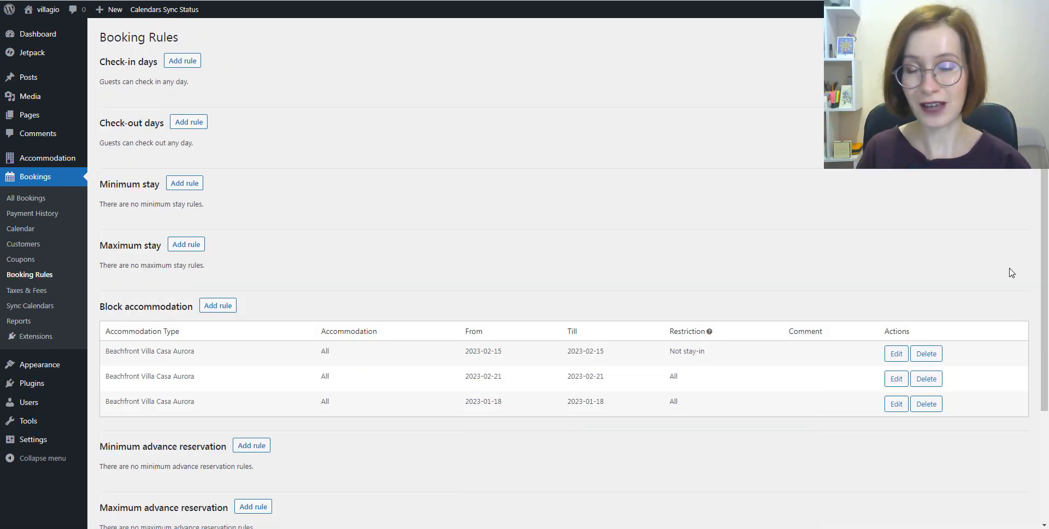
pyautogui.click(896, 354)
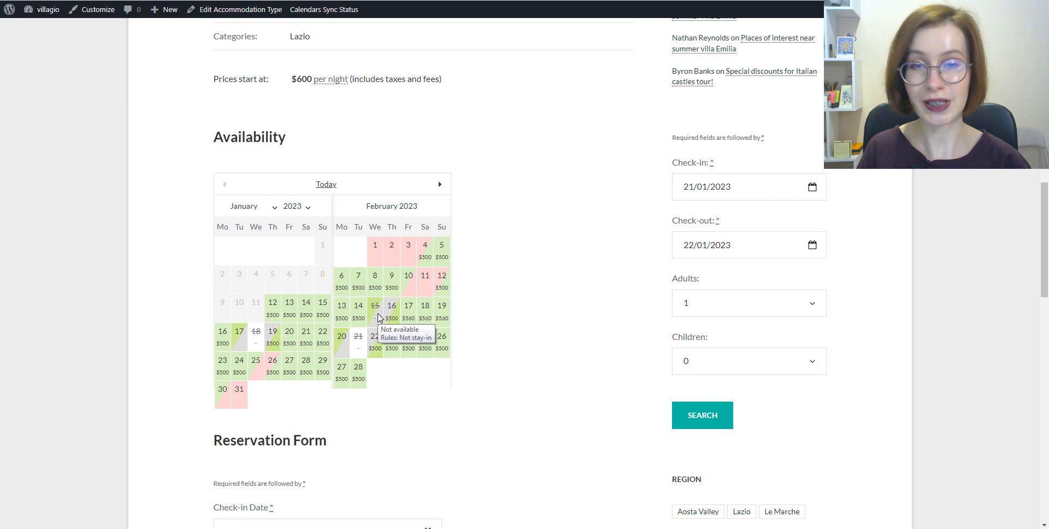
pyautogui.moveTo(391, 314)
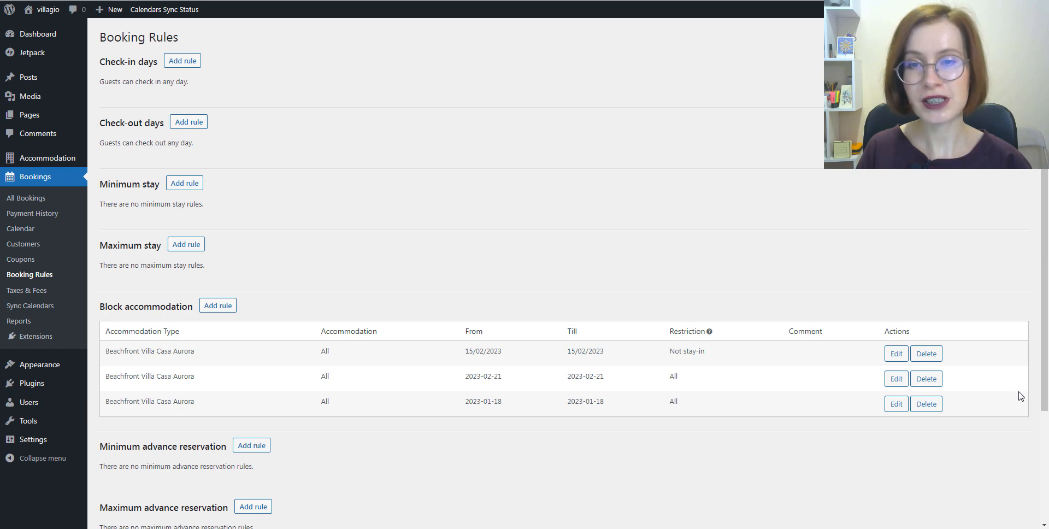
pyautogui.moveTo(898, 389)
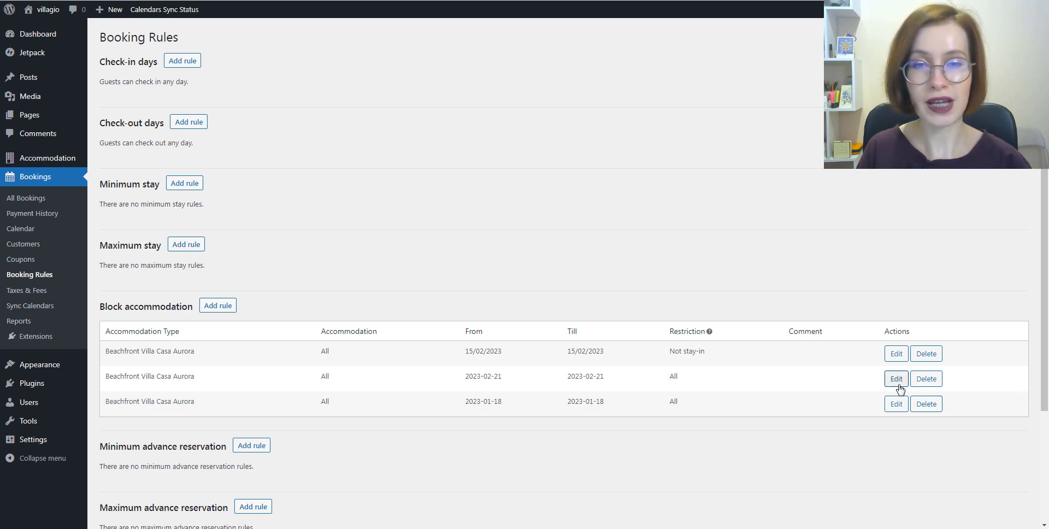
# Edit the 21 February 2023 block rule for Beachfront Villa Casa Aurora.
pyautogui.click(896, 378)
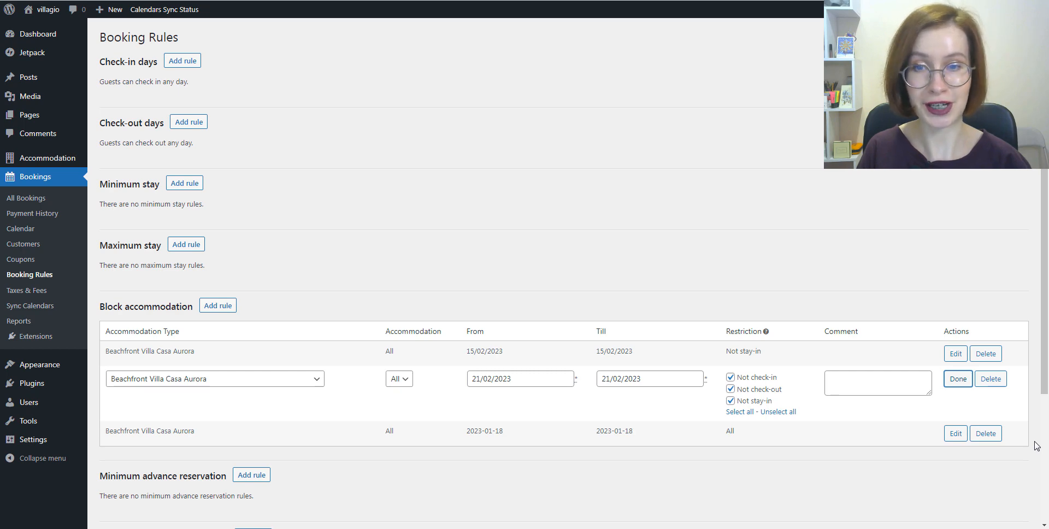
pyautogui.click(957, 379)
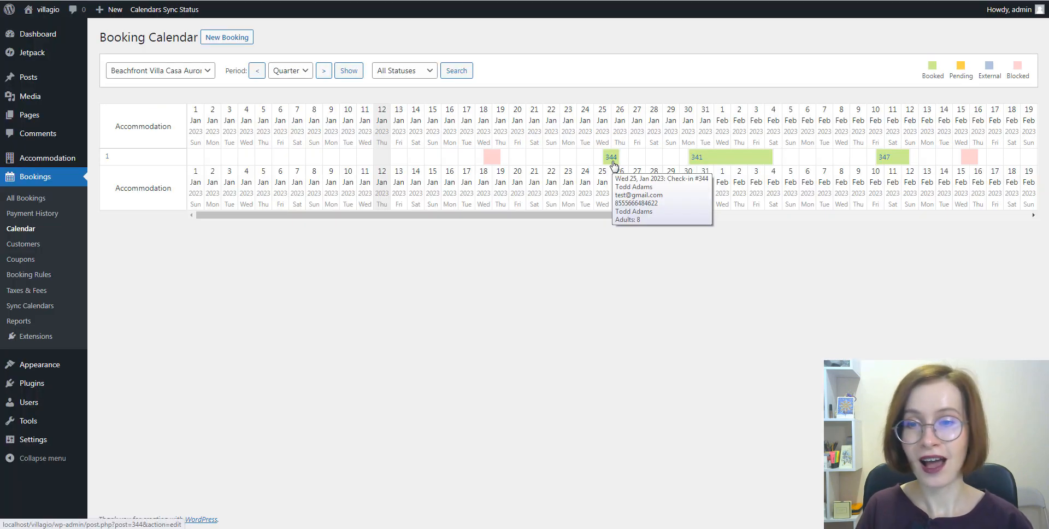
pyautogui.moveTo(722, 164)
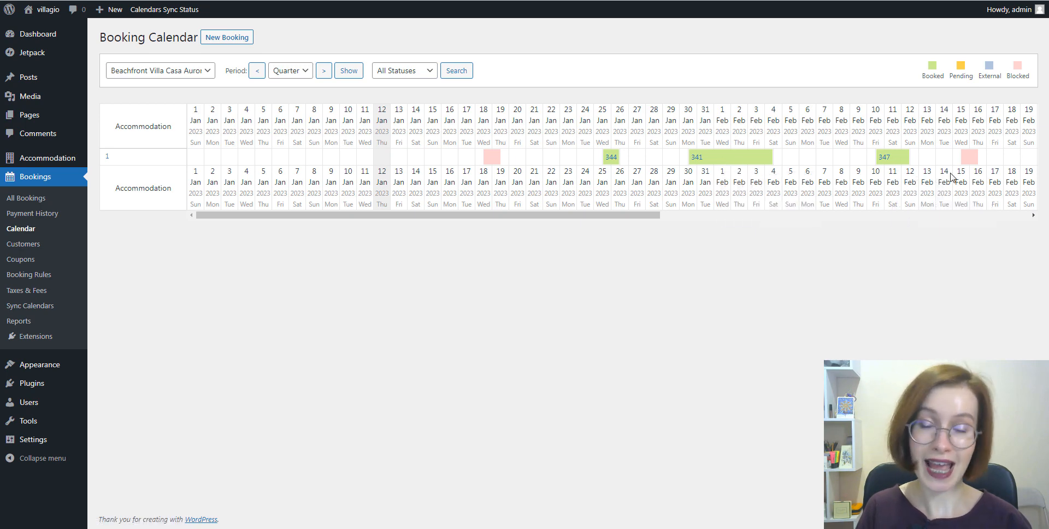
pyautogui.moveTo(978, 180)
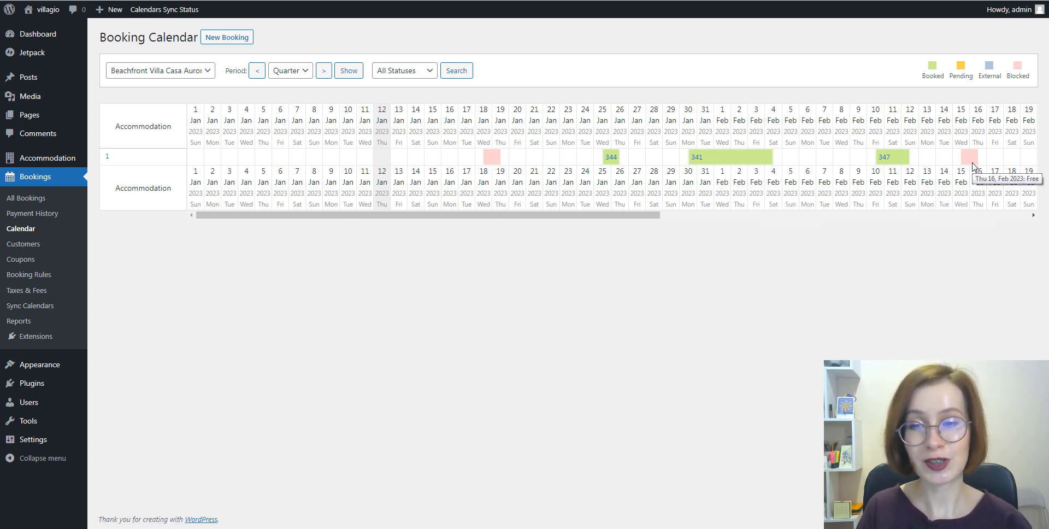